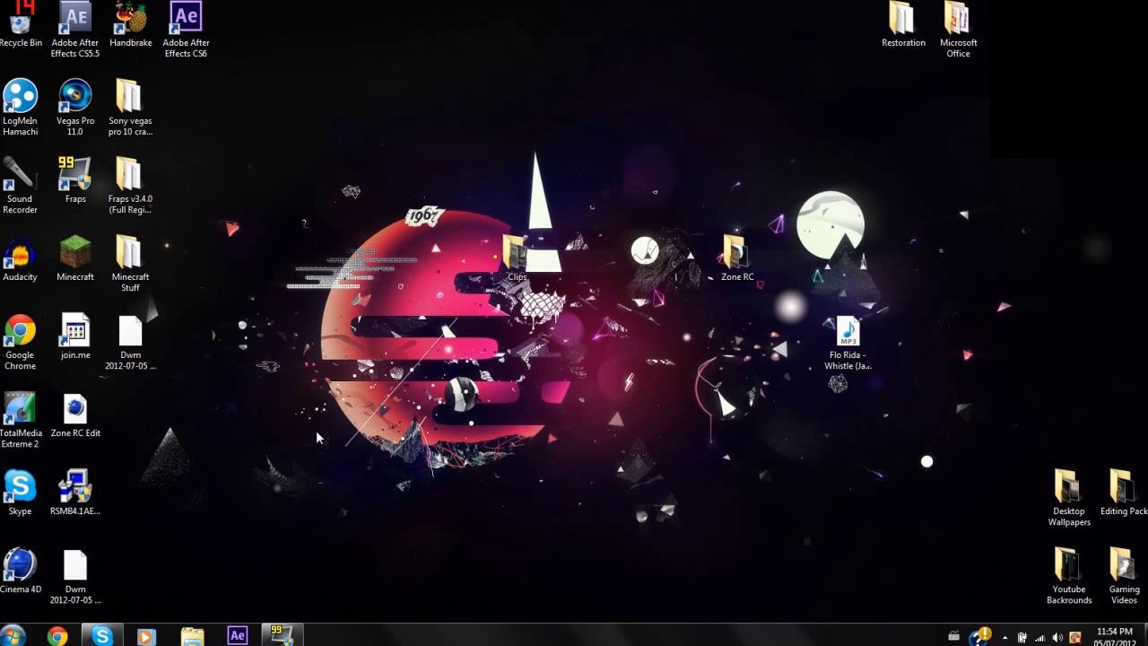
mouse_move(384, 231)
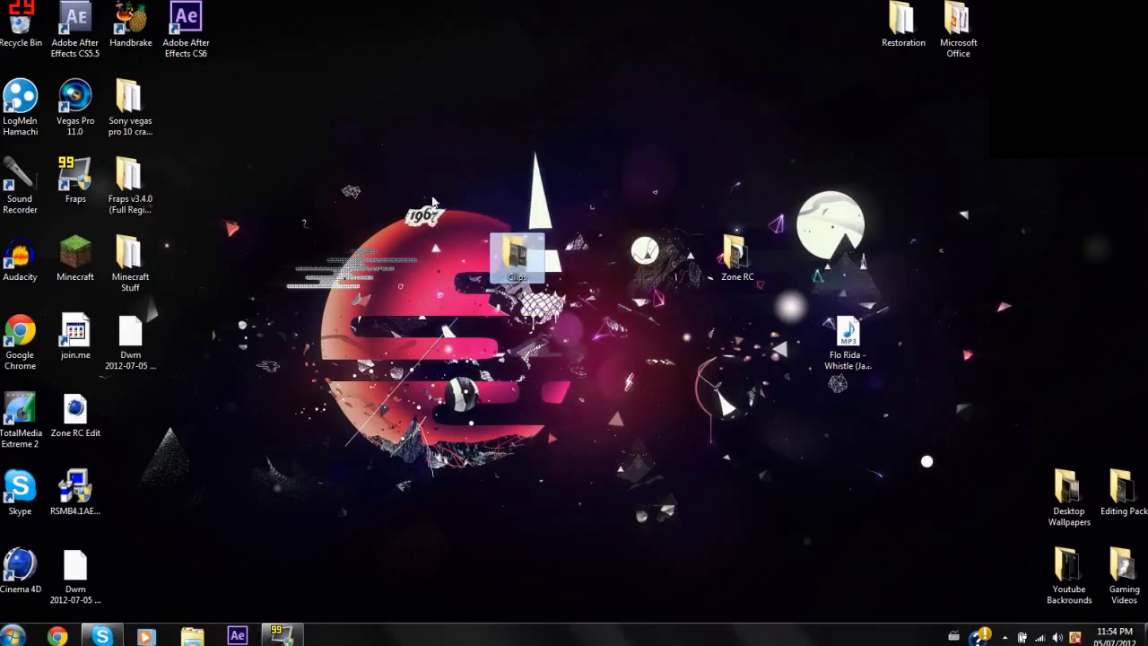
mouse_move(599, 341)
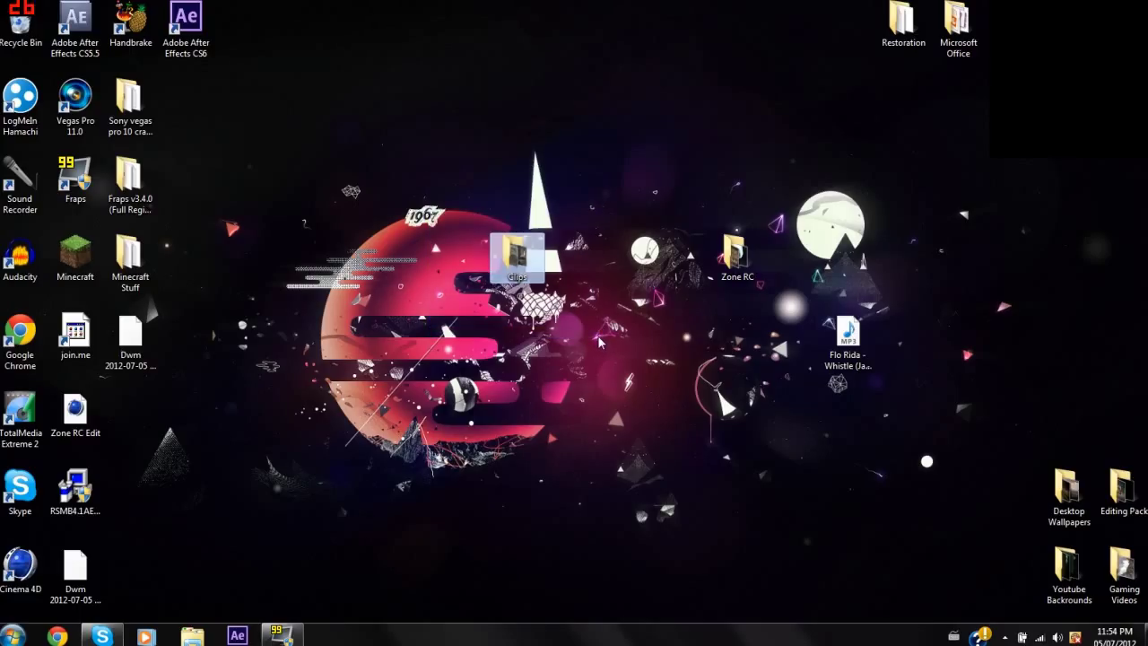
mouse_move(410, 145)
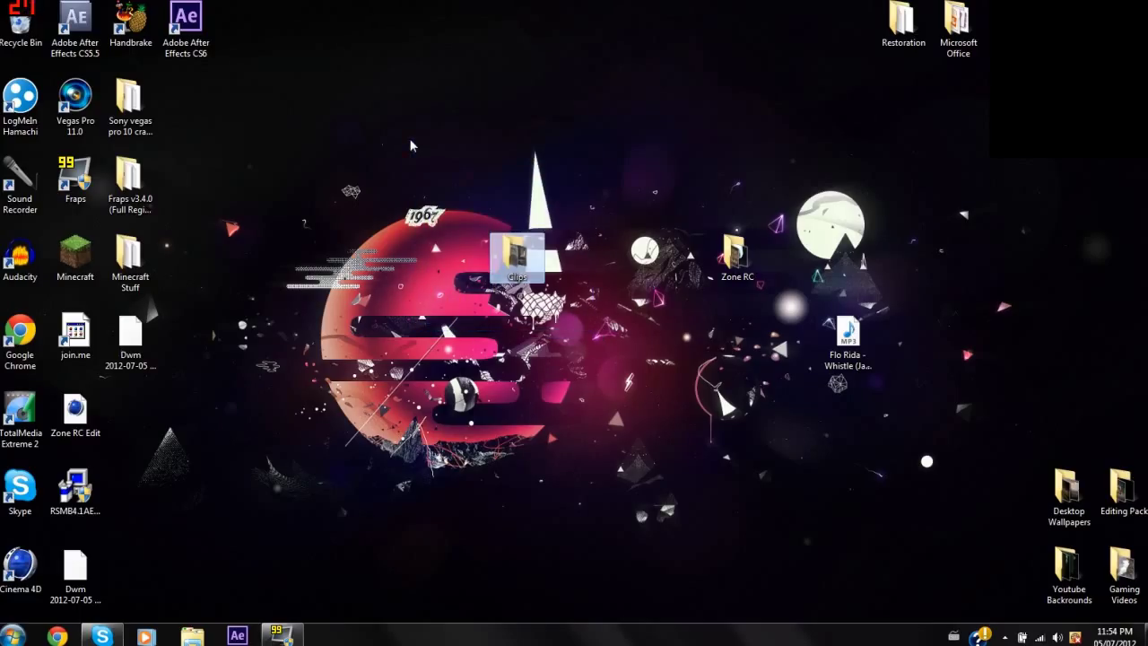
- Select the Clips folder on the desktop
left_click_drag(412, 128, 615, 406)
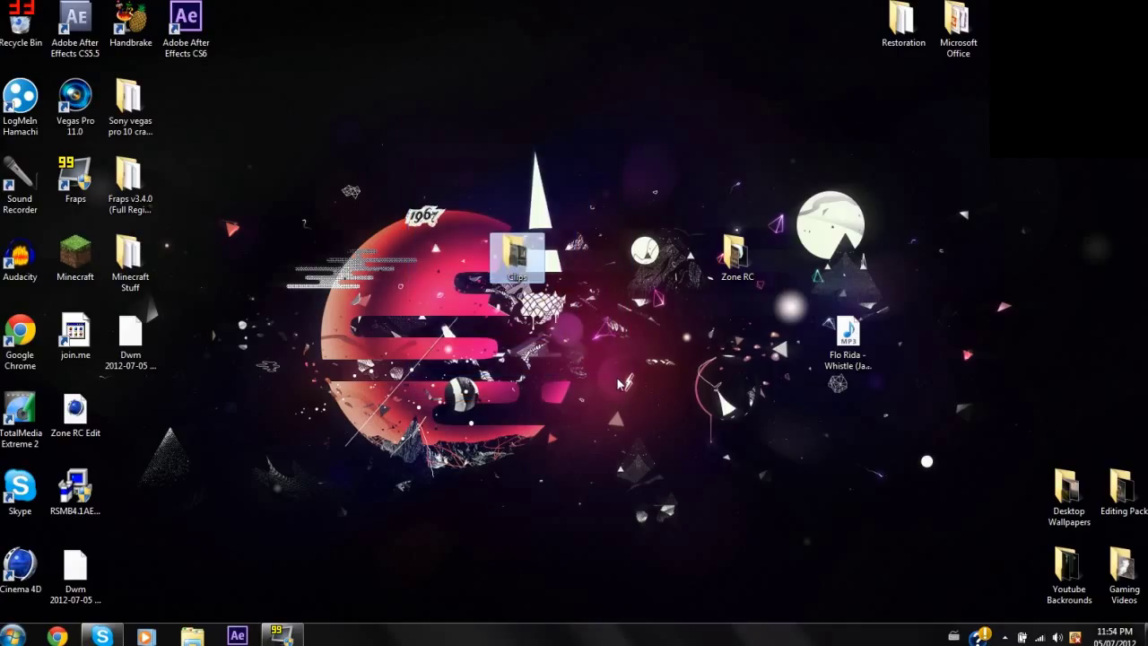
mouse_move(385, 83)
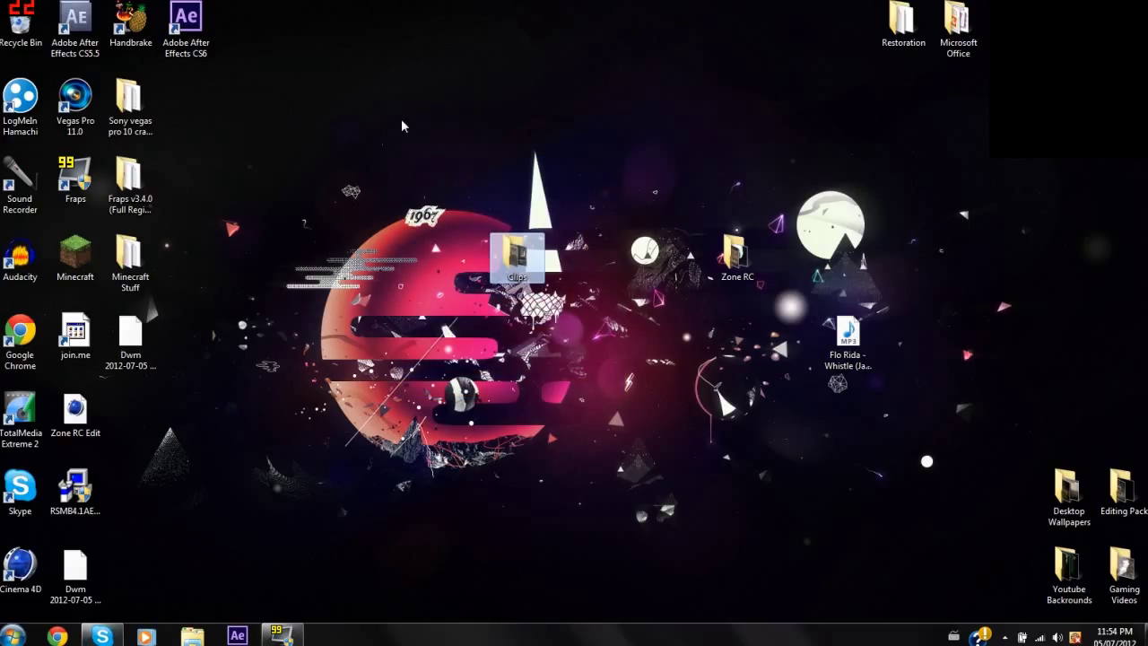
left_click_drag(403, 125, 592, 341)
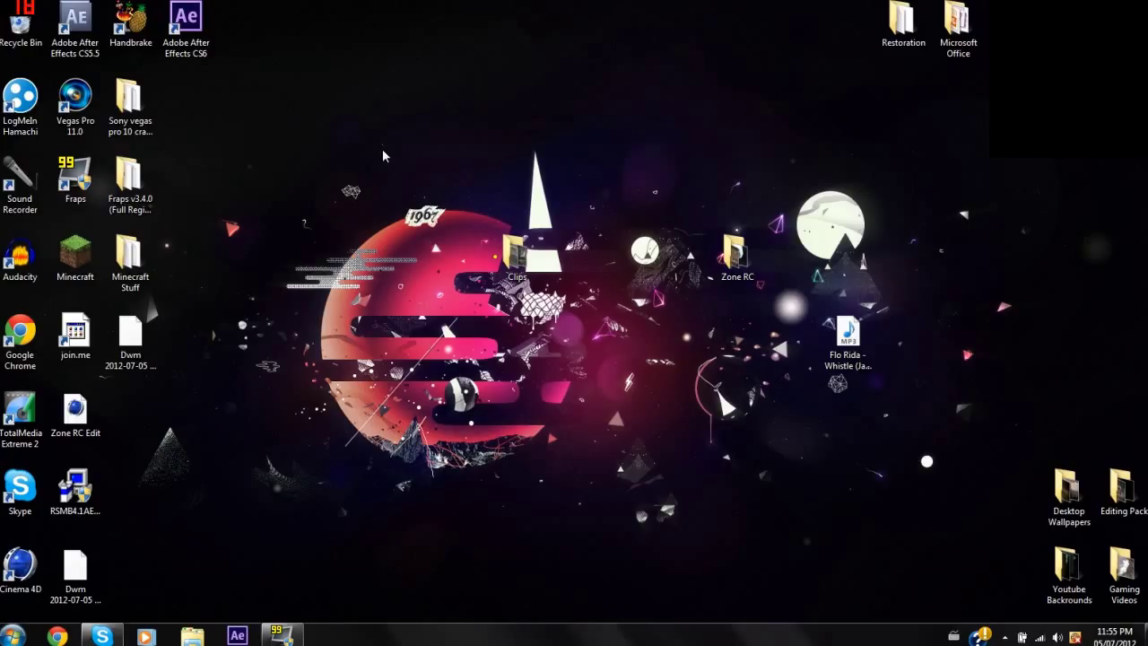
mouse_move(373, 133)
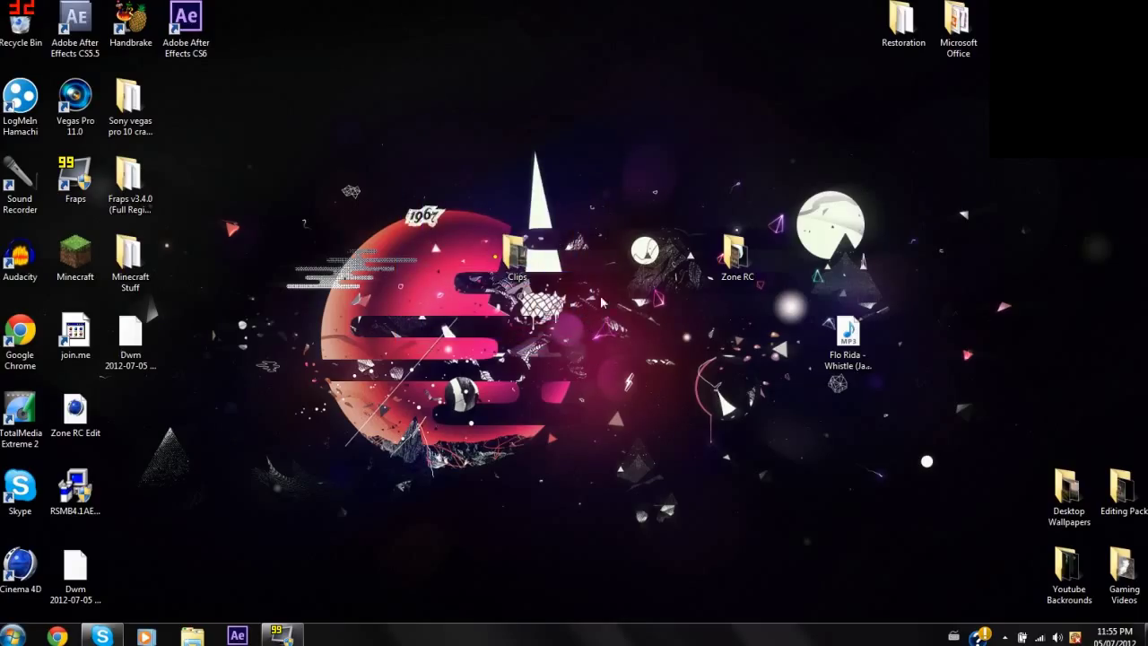
left_click(516, 251)
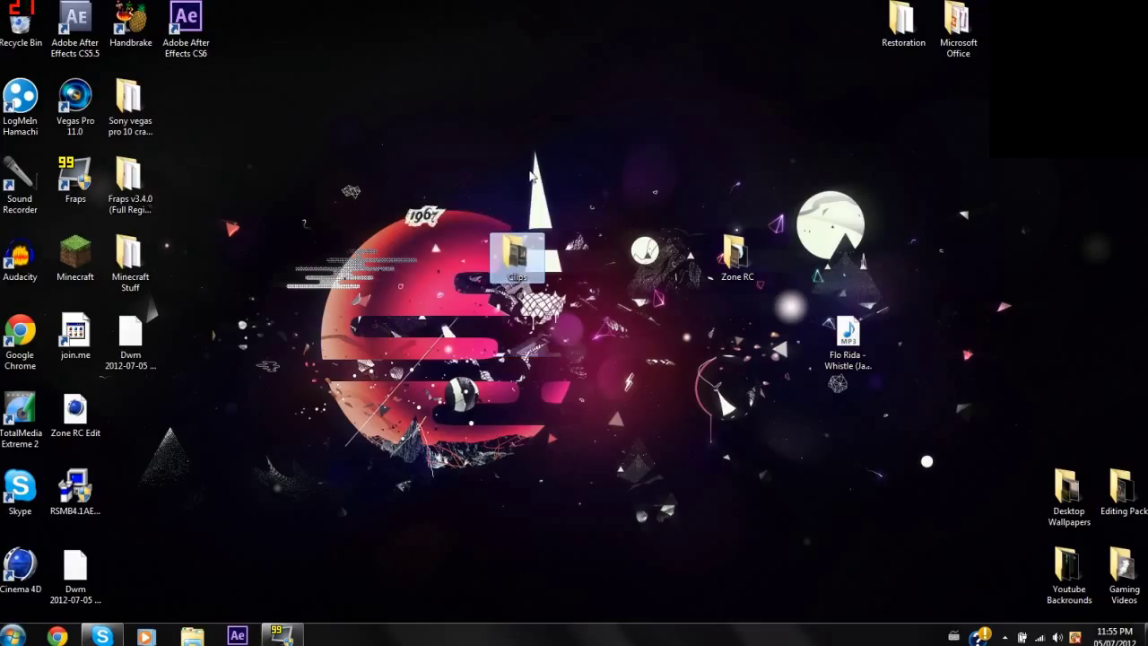
mouse_move(373, 339)
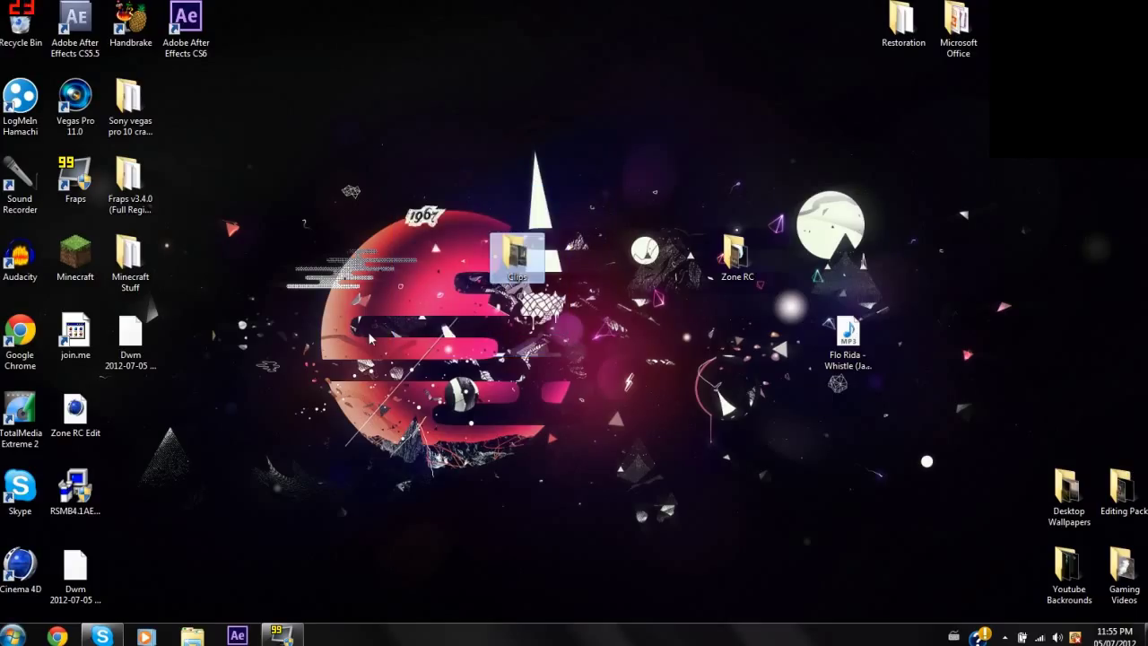
mouse_move(438, 355)
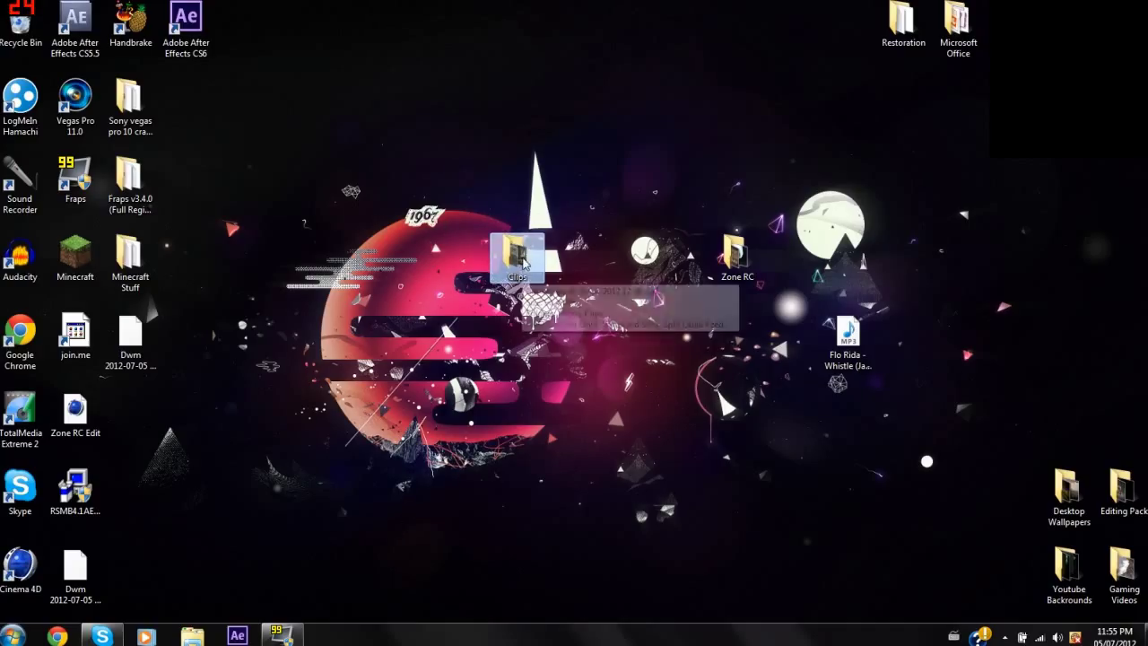
- Archive the folder as Clips.rar in RAR format via Add to archive
right_click(516, 254)
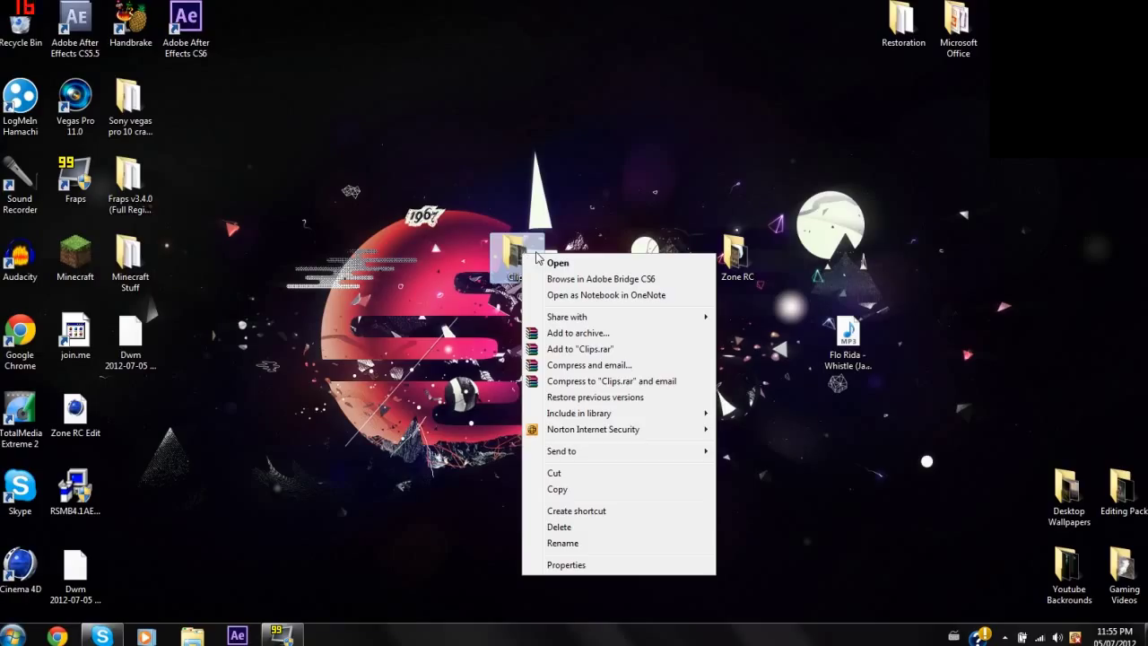
mouse_move(599, 339)
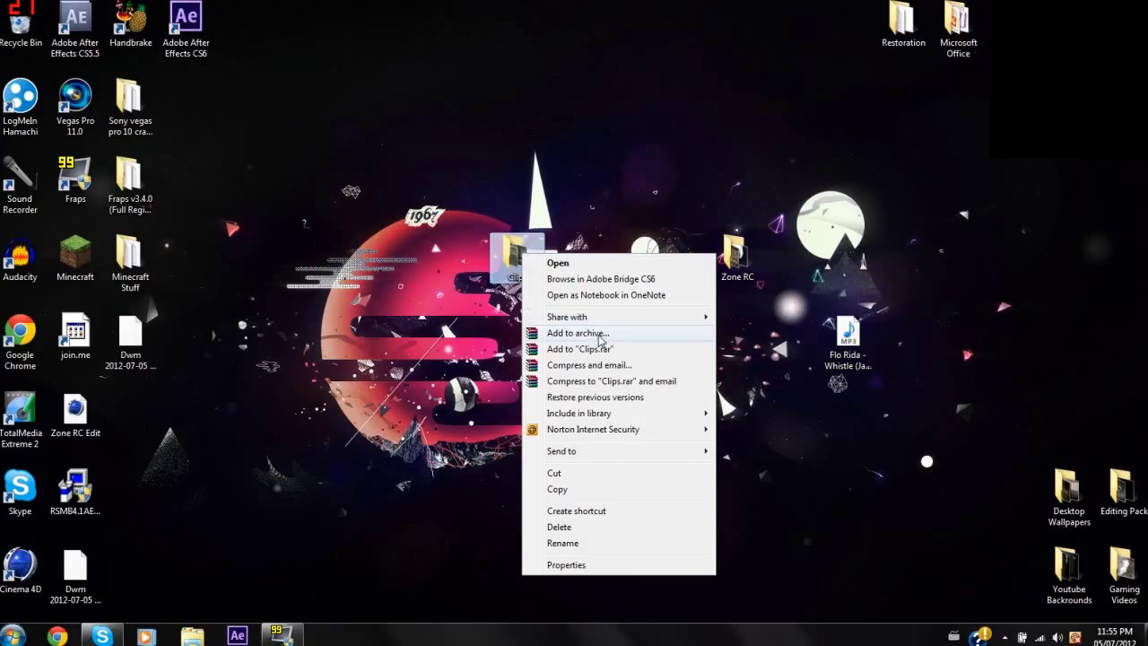
left_click(577, 332)
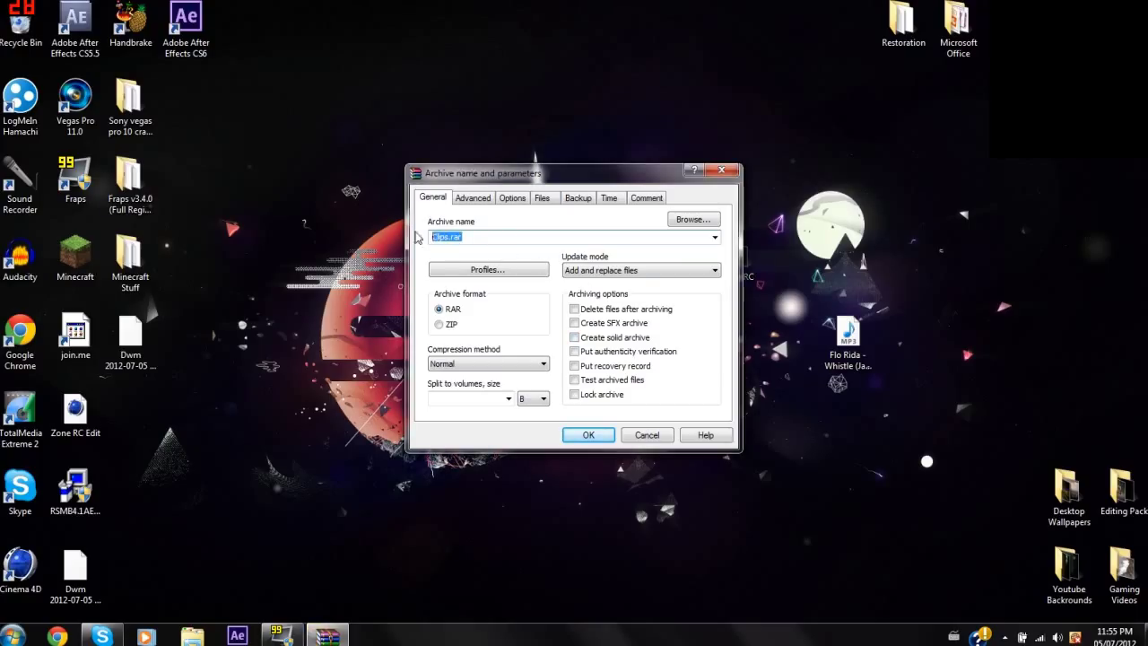
type("Clips.rar")
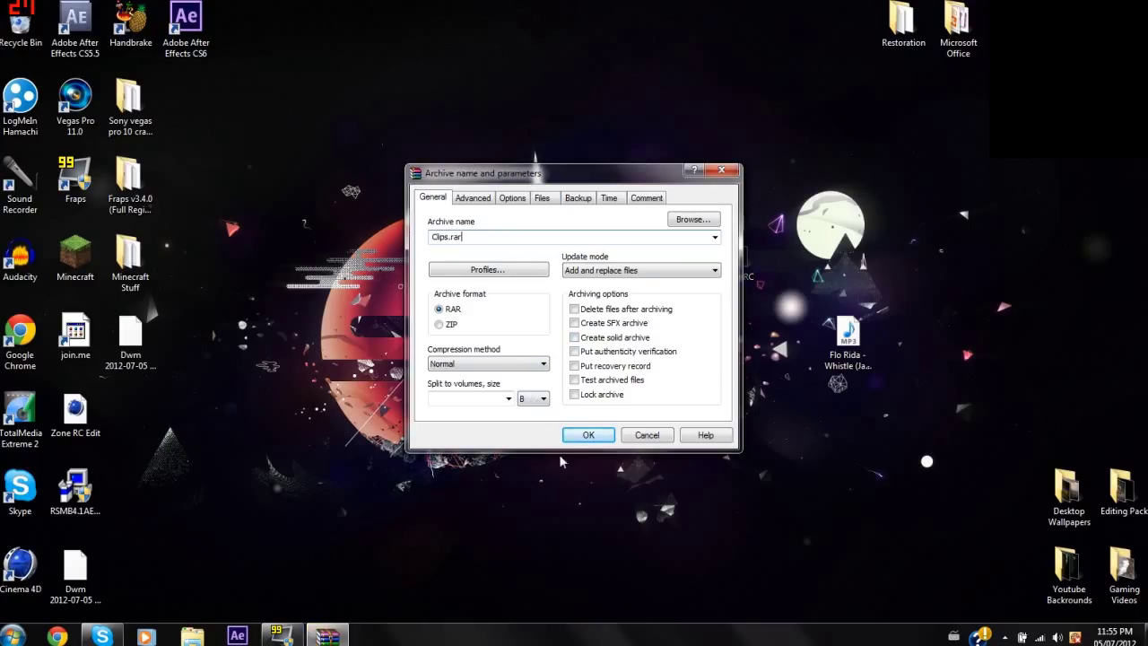
left_click(588, 434)
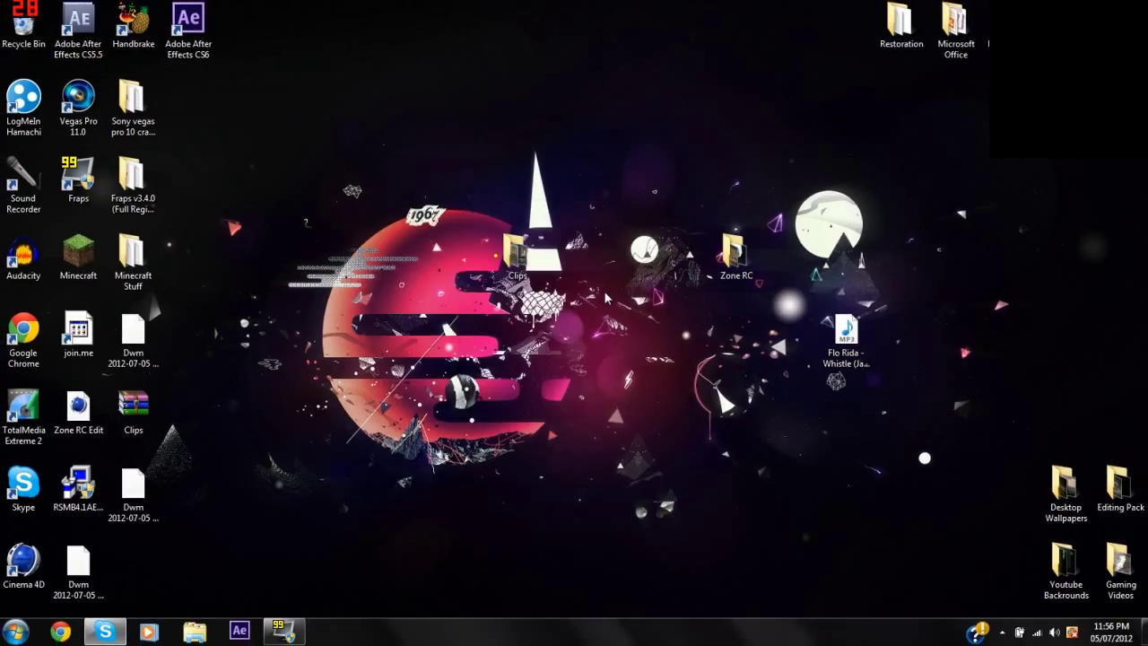
mouse_move(337, 278)
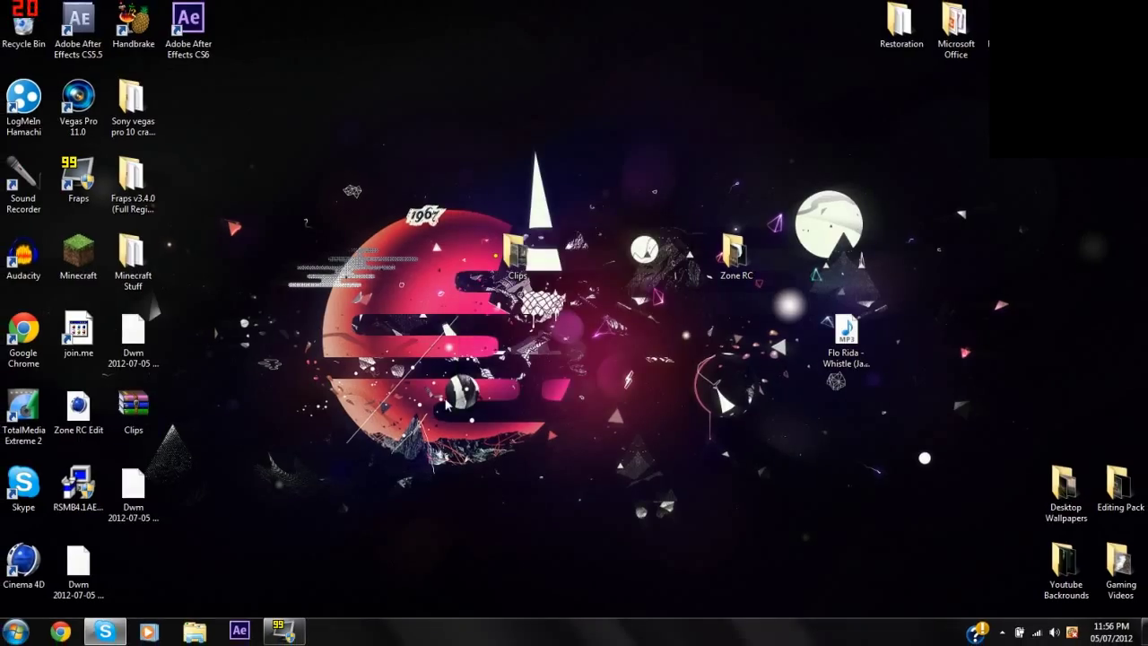
- Open Clips.rar, dismiss the license reminder, and enter the Clips folder listing the four MP4s
left_click(133, 411)
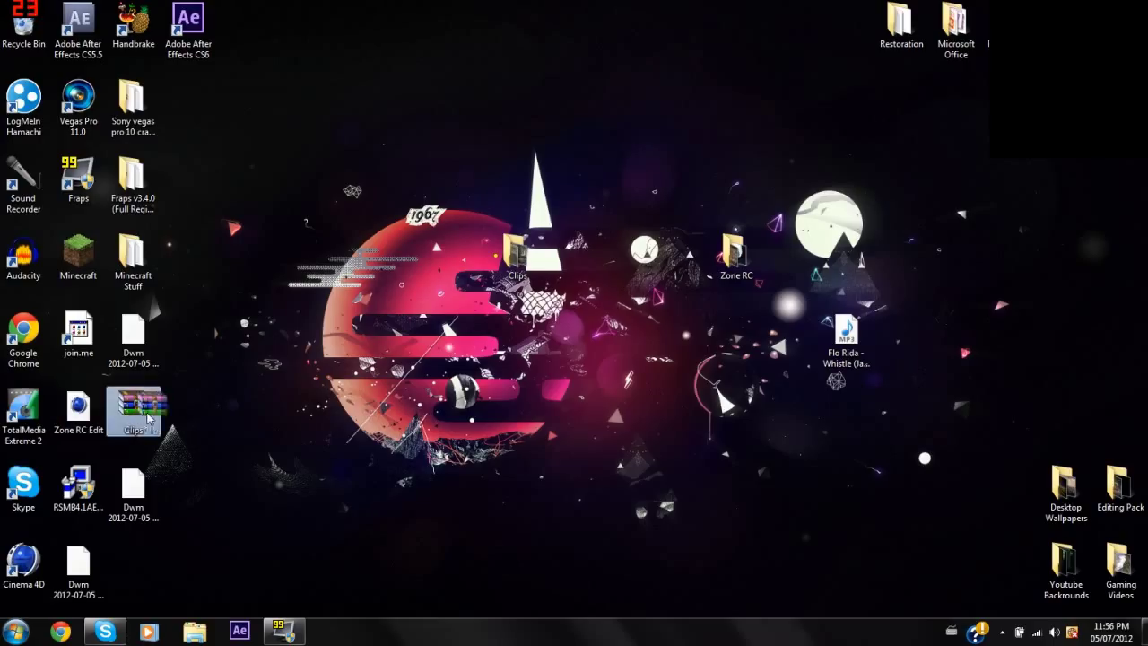
left_click_drag(133, 411, 517, 333)
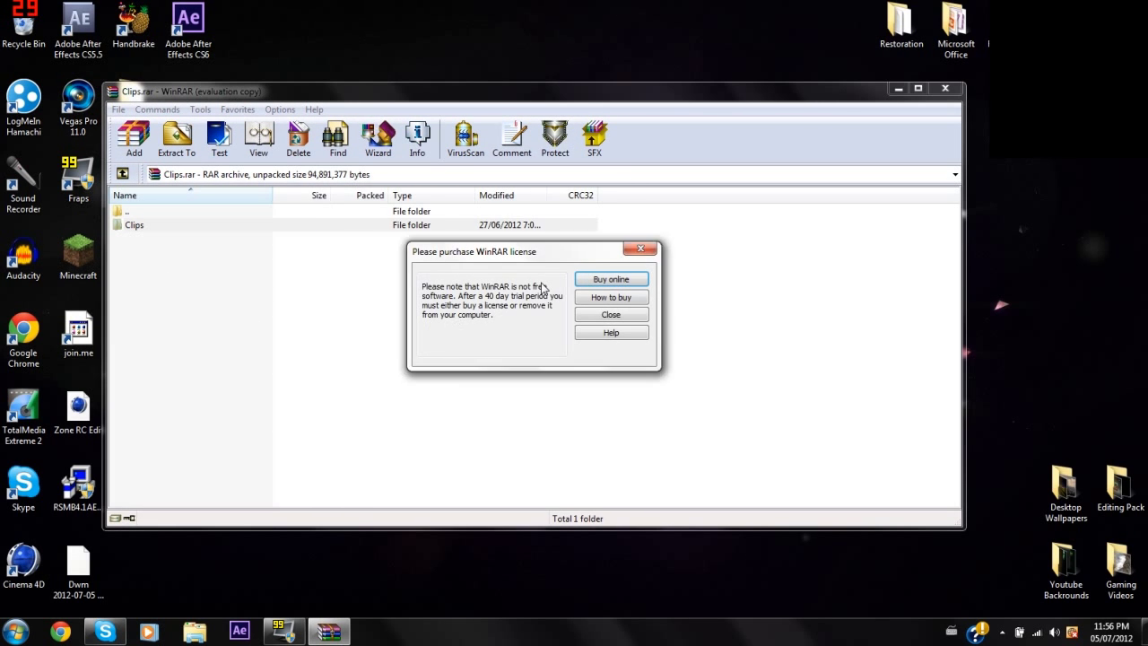
left_click(610, 314)
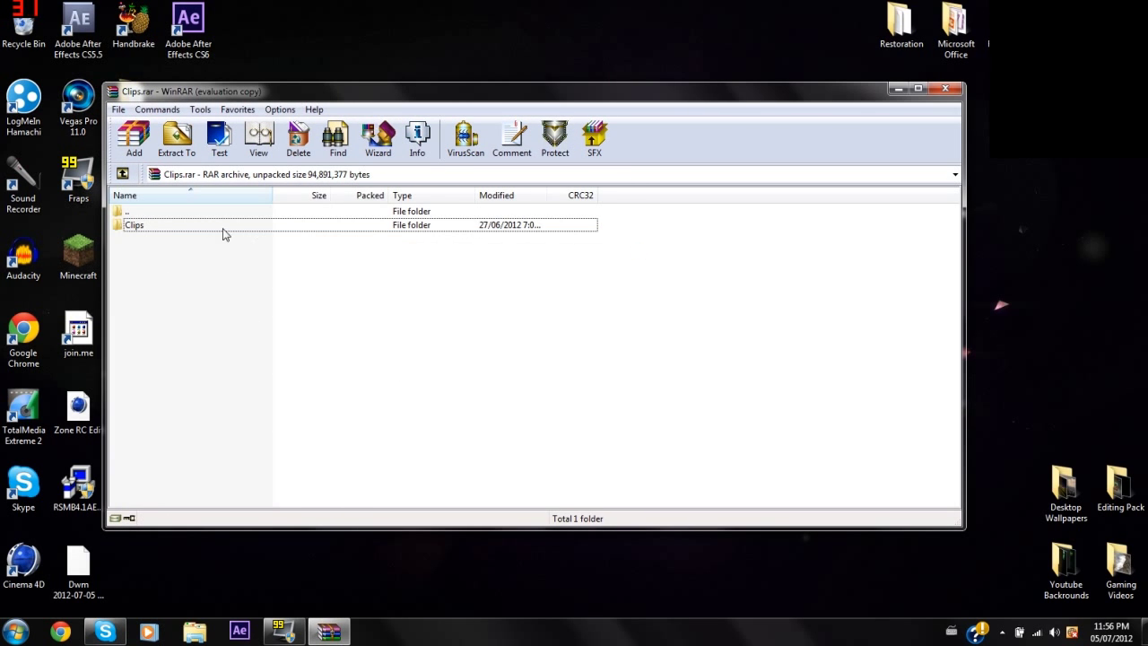
double_click(134, 224)
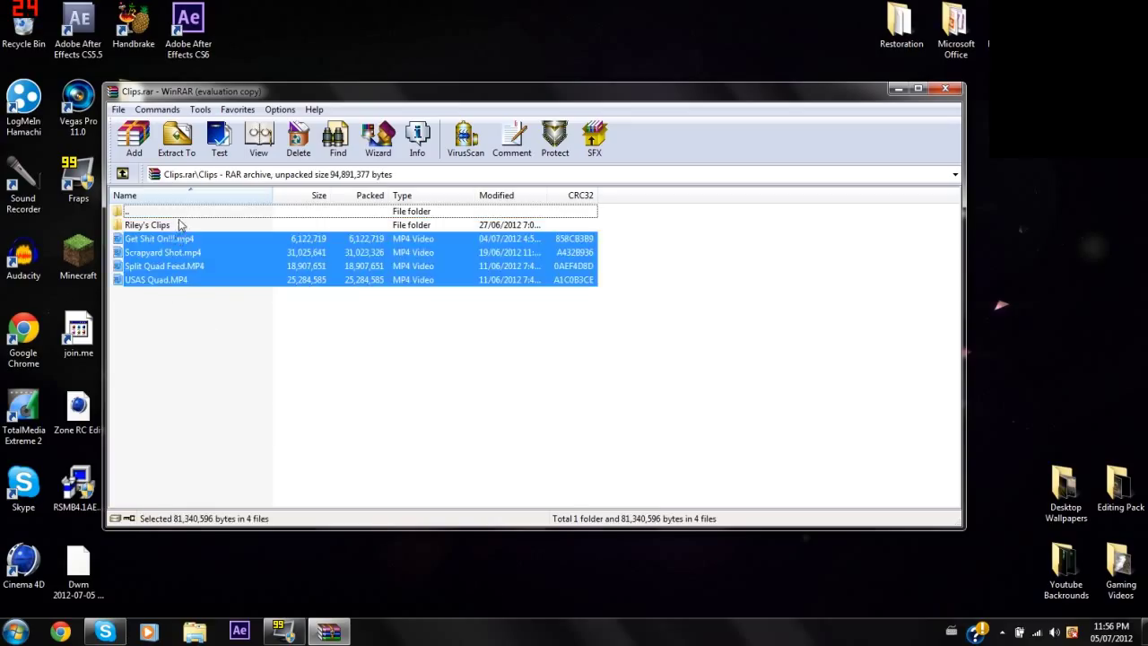
- Play the first MP4 clip from the archive and close the preview
left_click(147, 225)
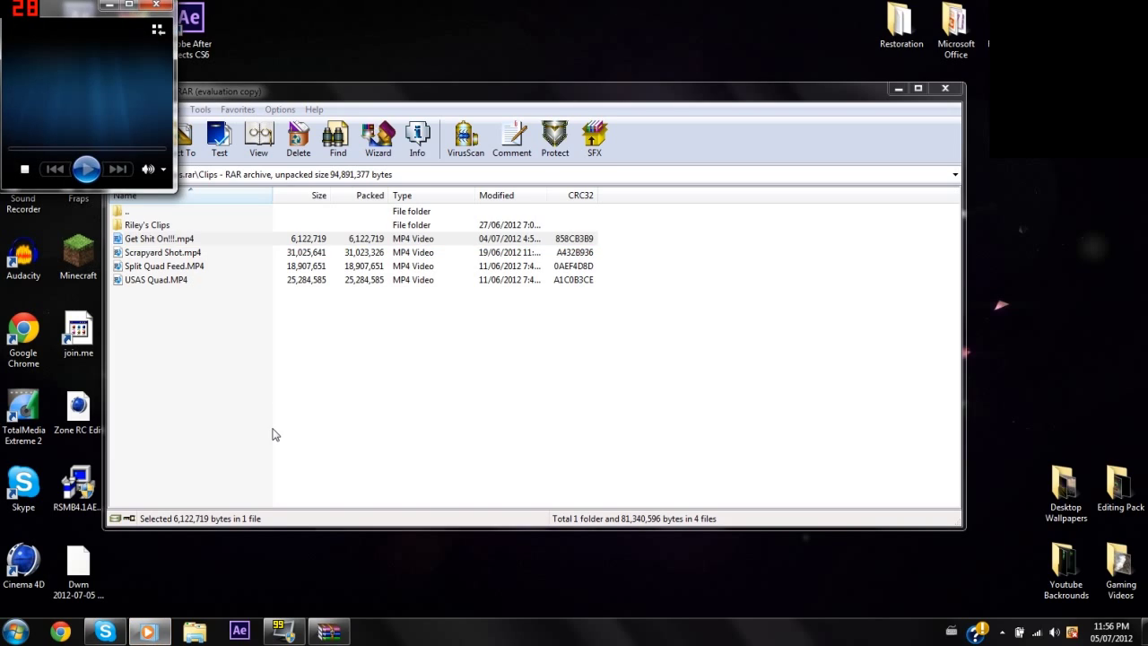
double_click(160, 237)
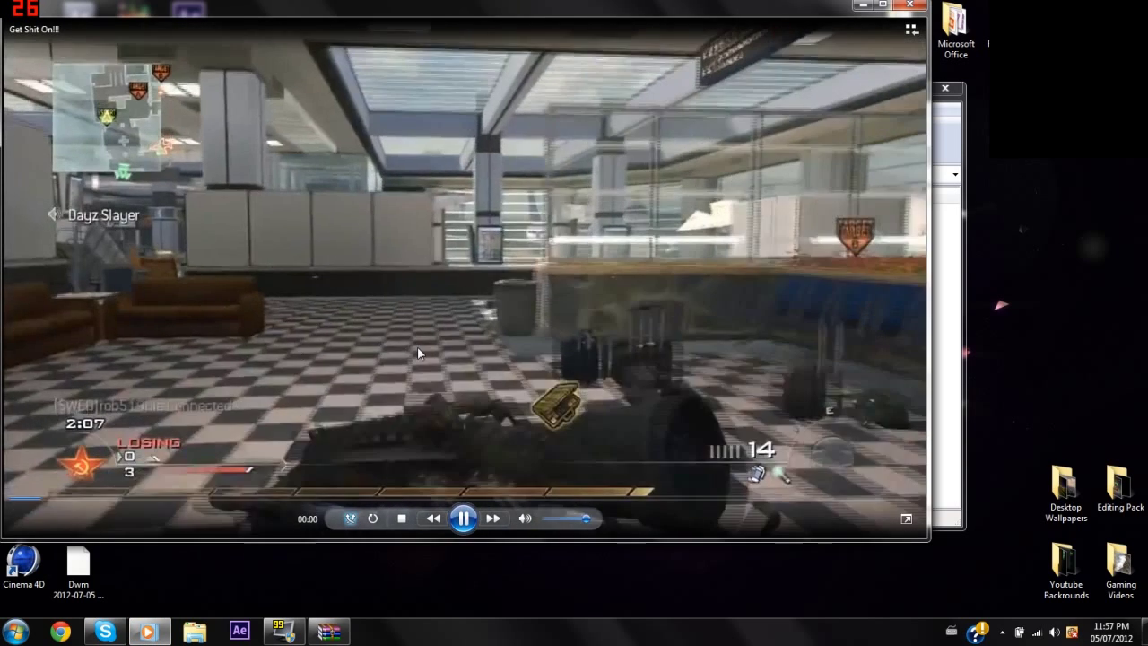
left_click(463, 518)
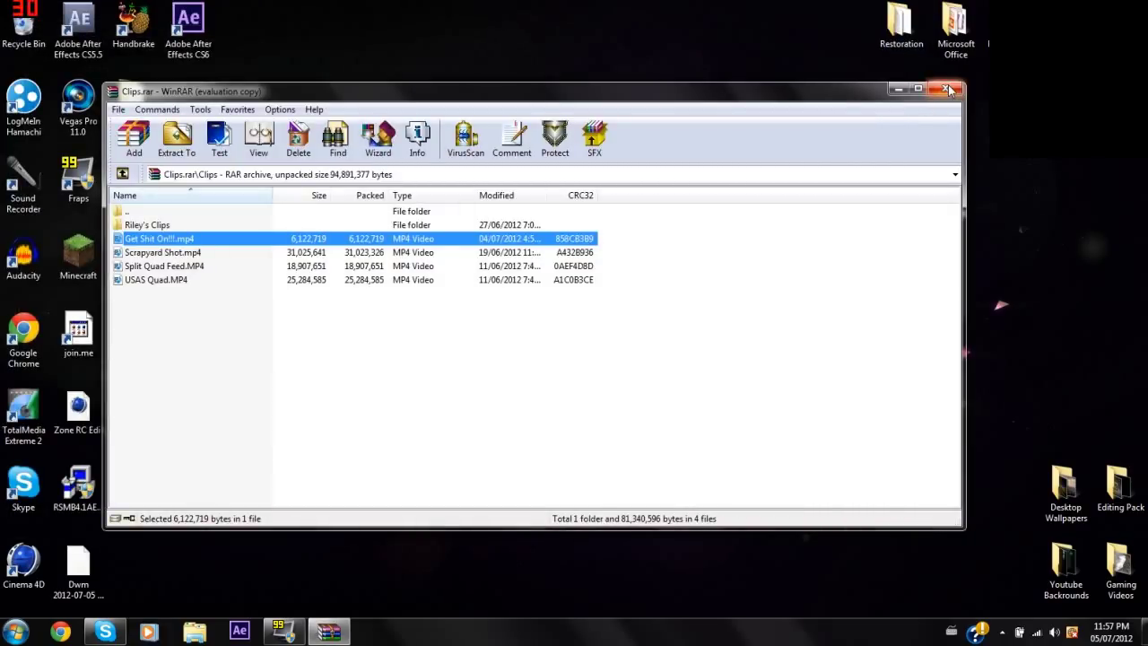
mouse_move(949, 90)
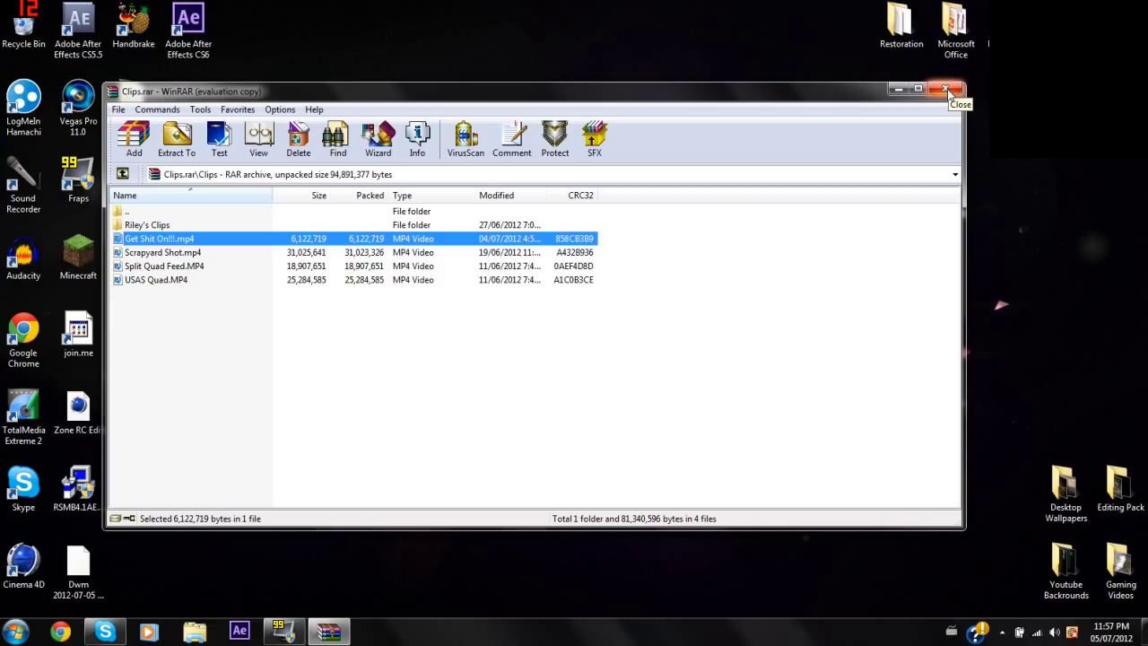
- Close WinRAR, search Google for gamefront and go to gamefront.com
left_click(947, 90)
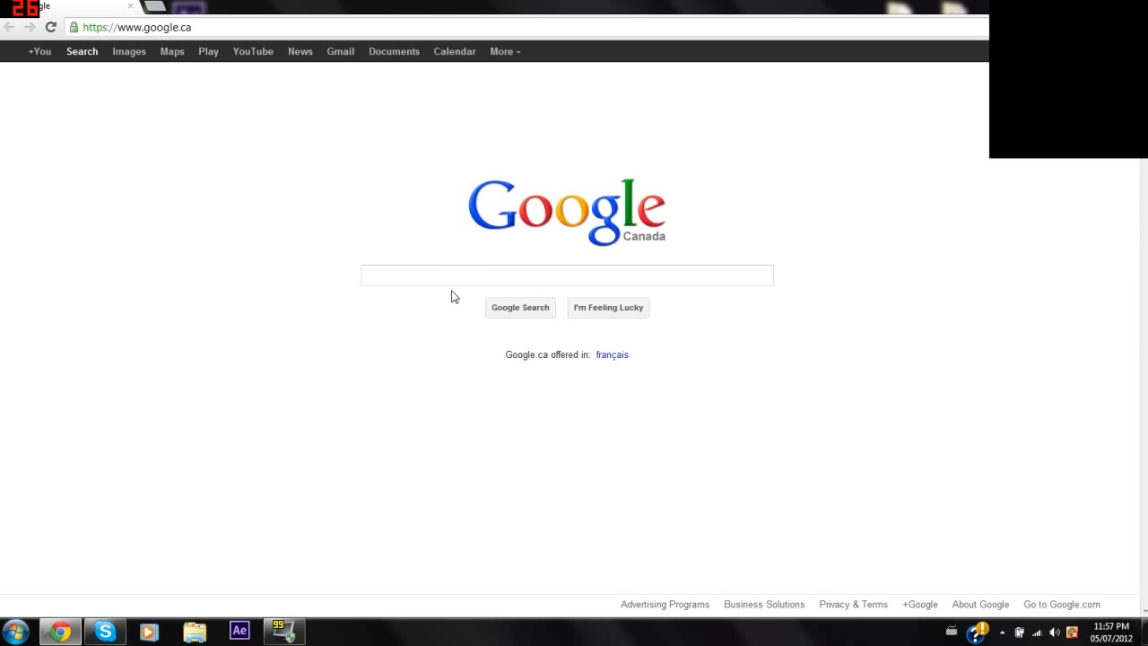
type("gamef")
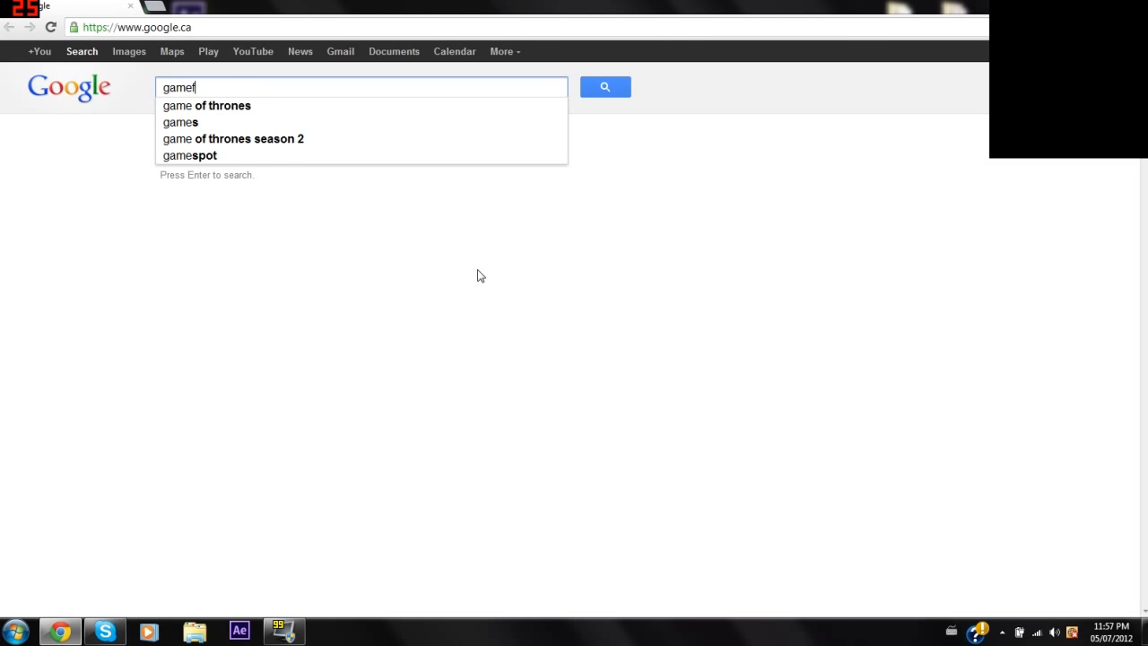
key("Return")
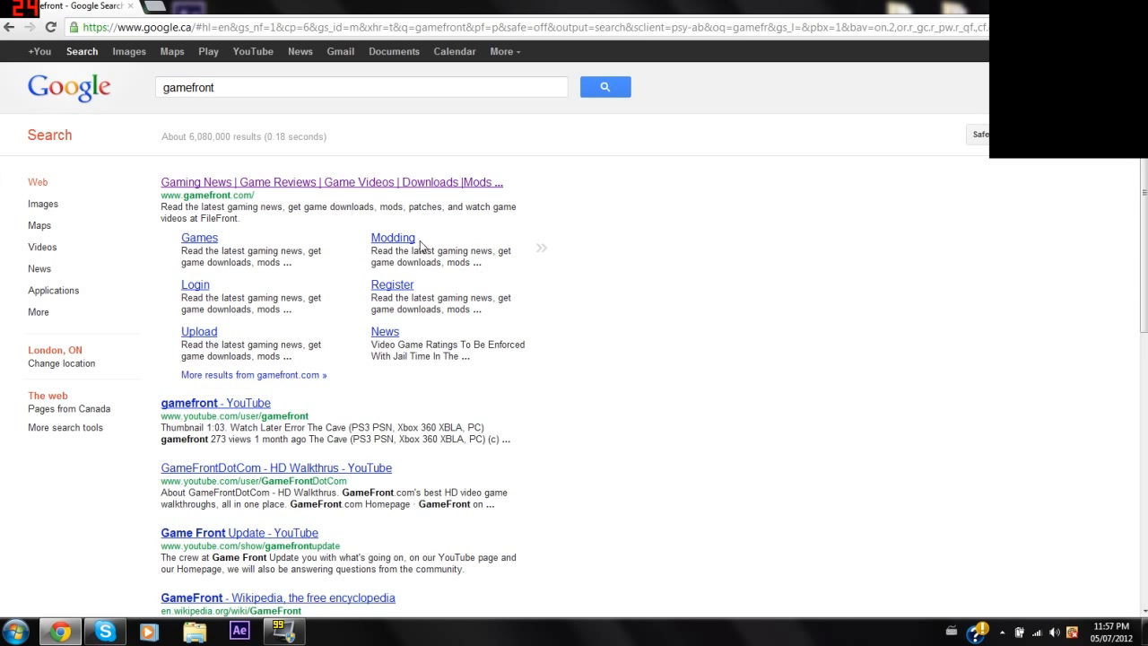
left_click(330, 183)
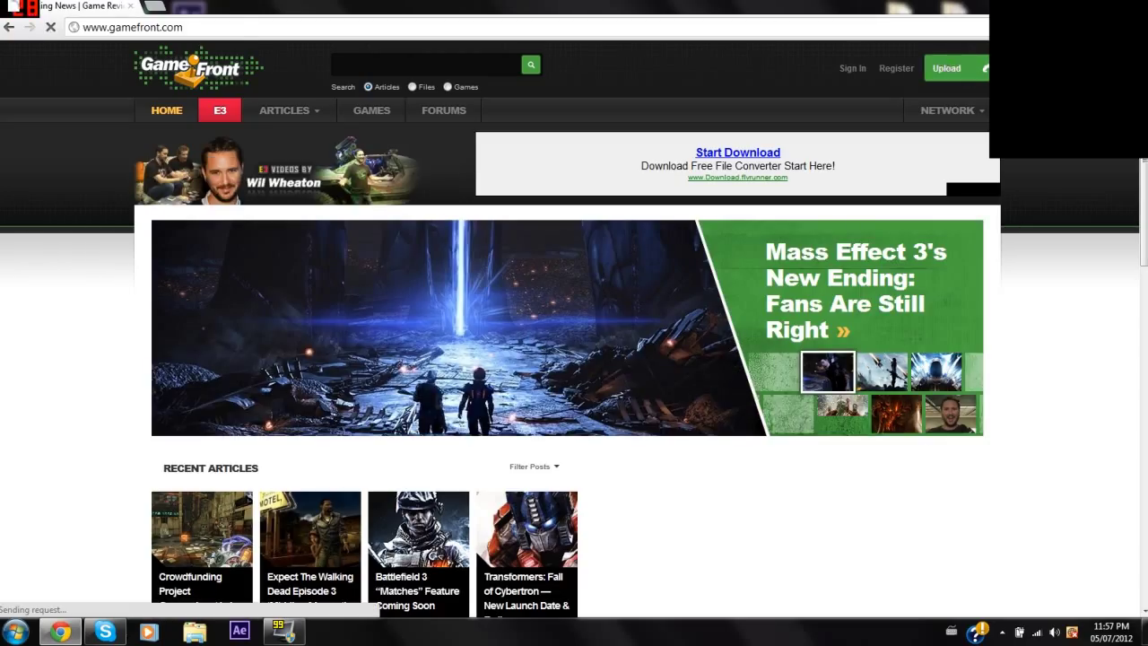
- Start a GameFront upload with Clips.rar chosen as the file
left_click(946, 68)
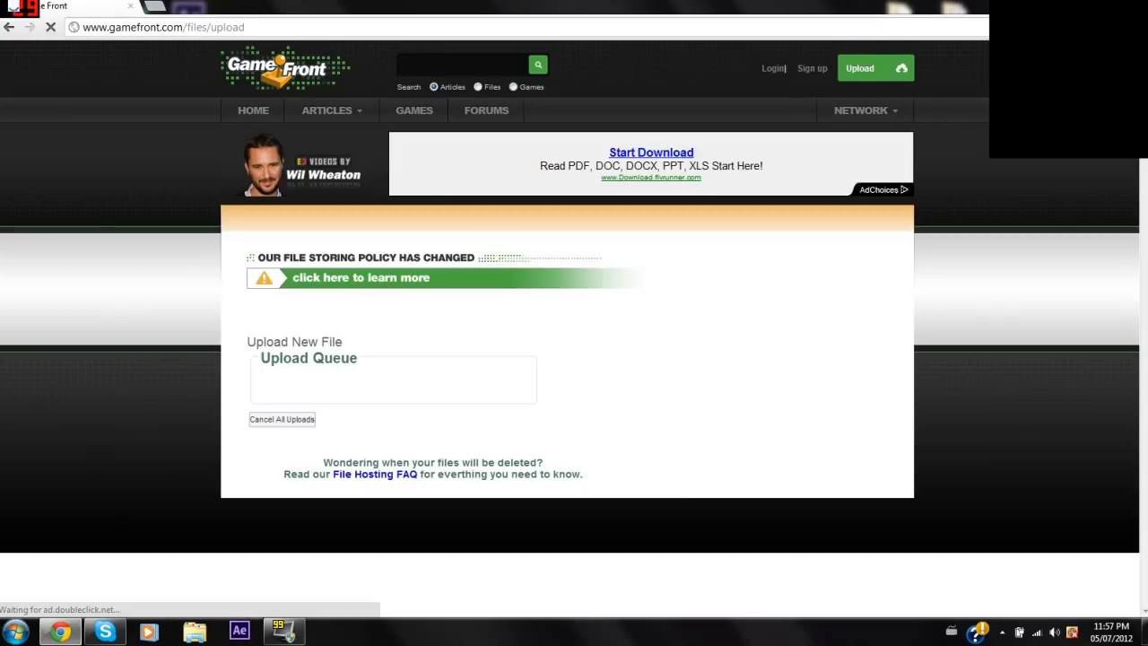
scroll("down", 3)
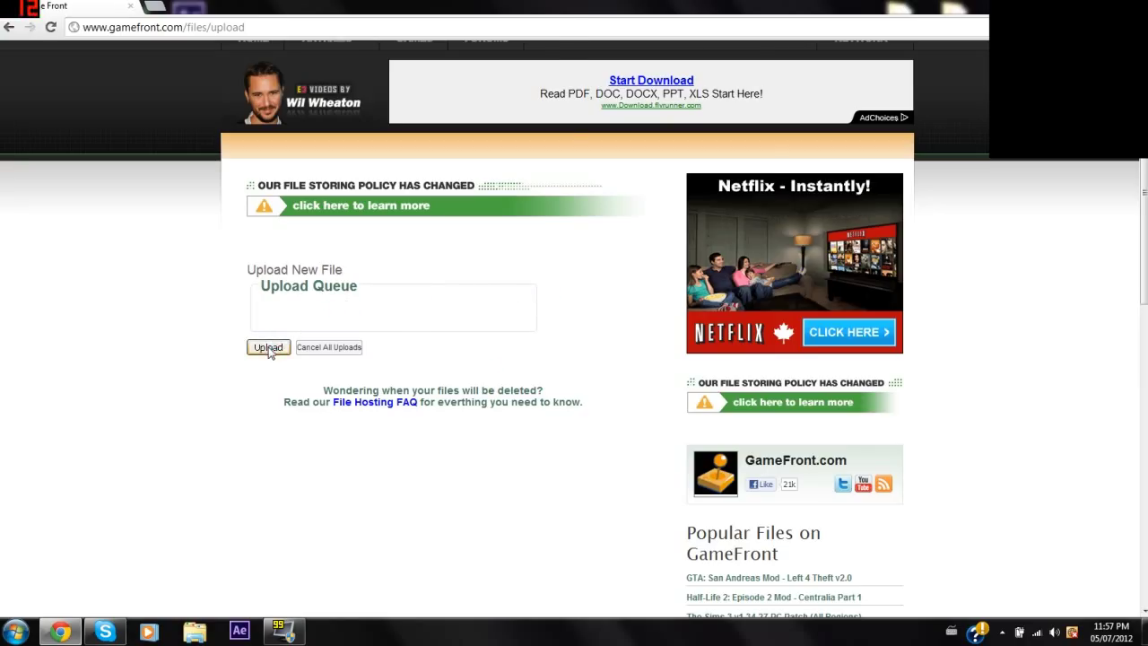
left_click(268, 348)
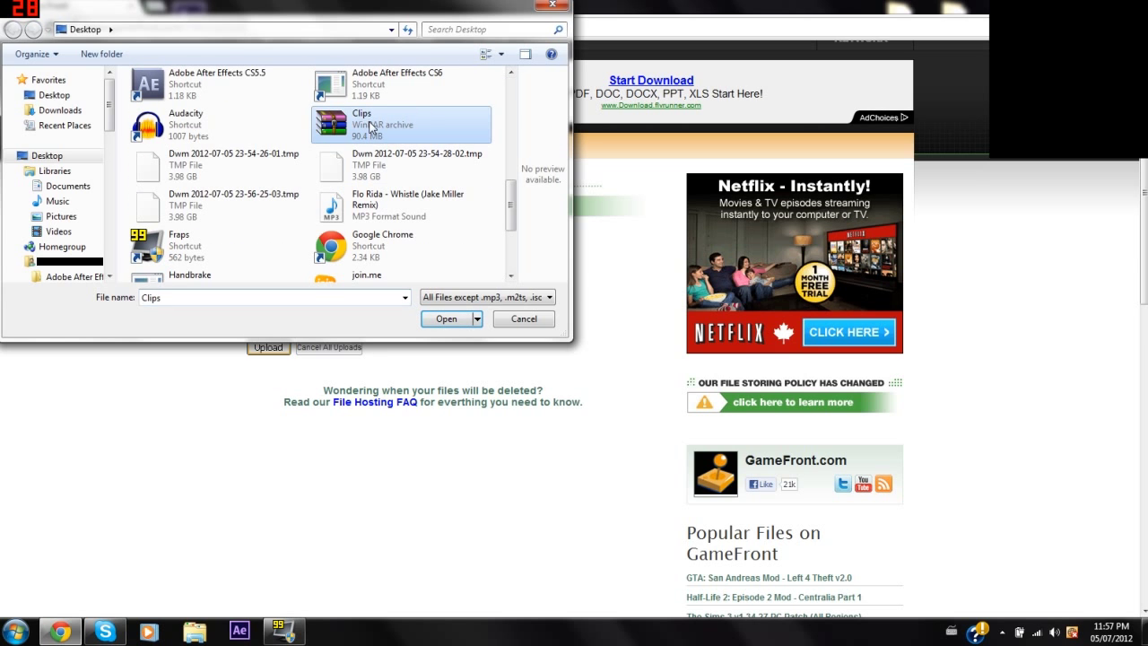
left_click(445, 319)
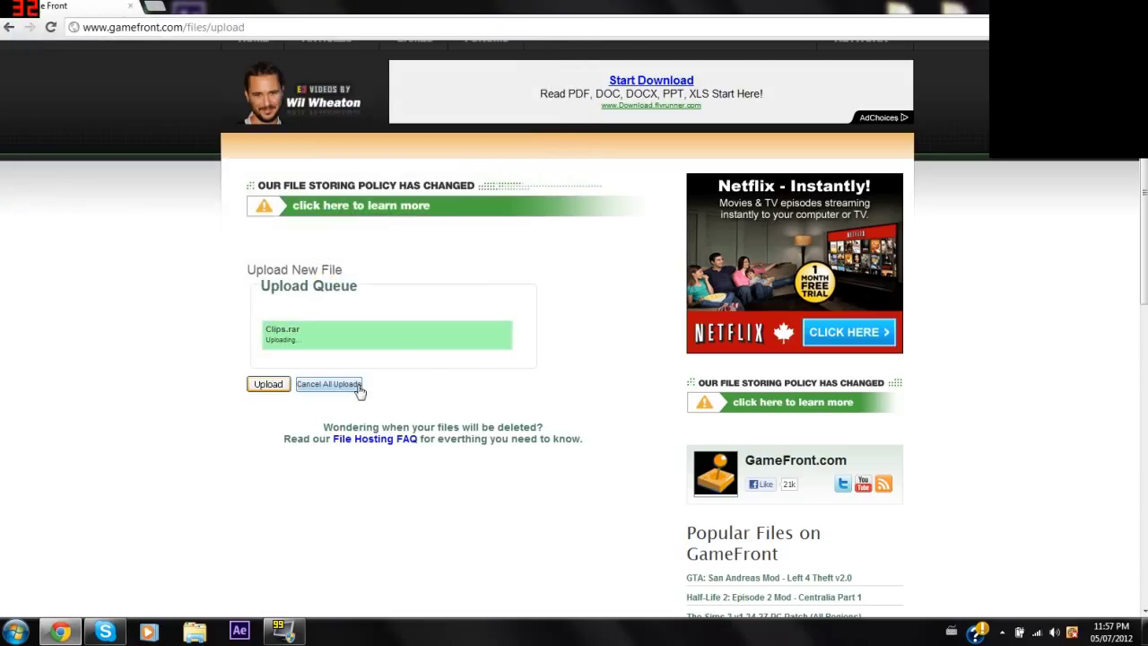
- Cancel all uploads, leaving the queue empty
left_click(328, 384)
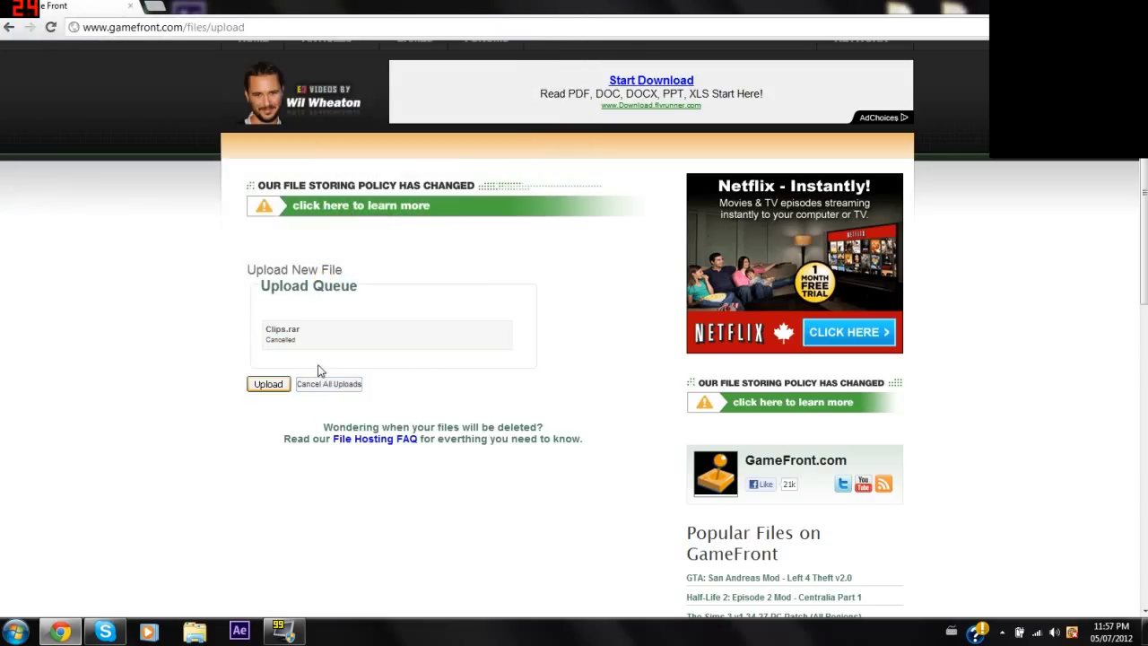
left_click(328, 384)
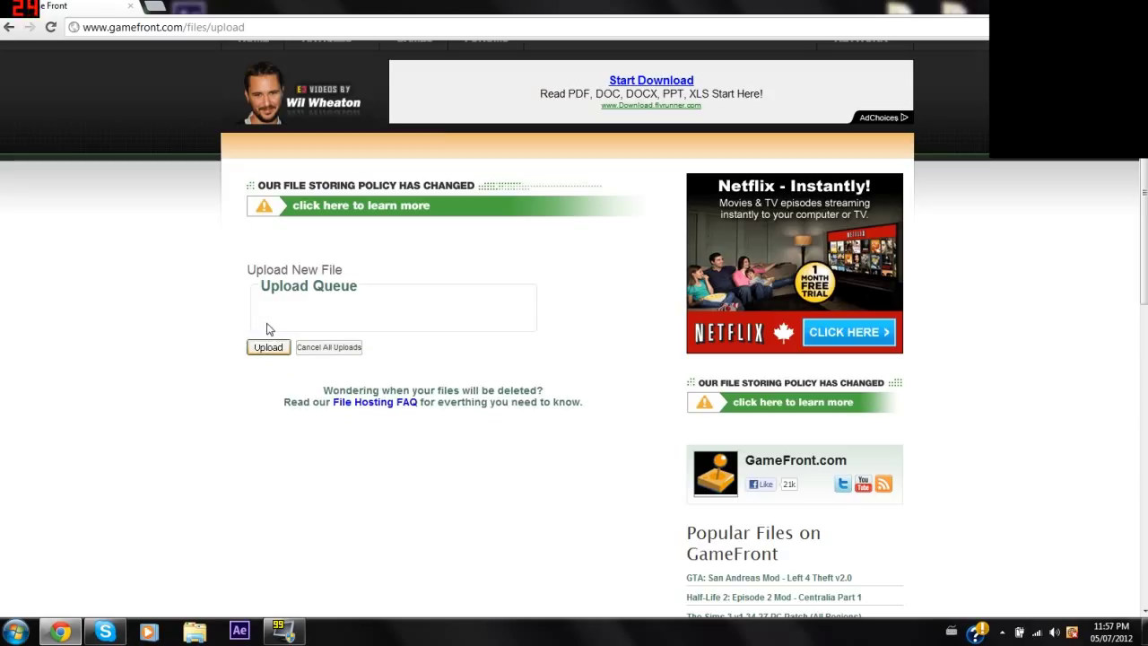